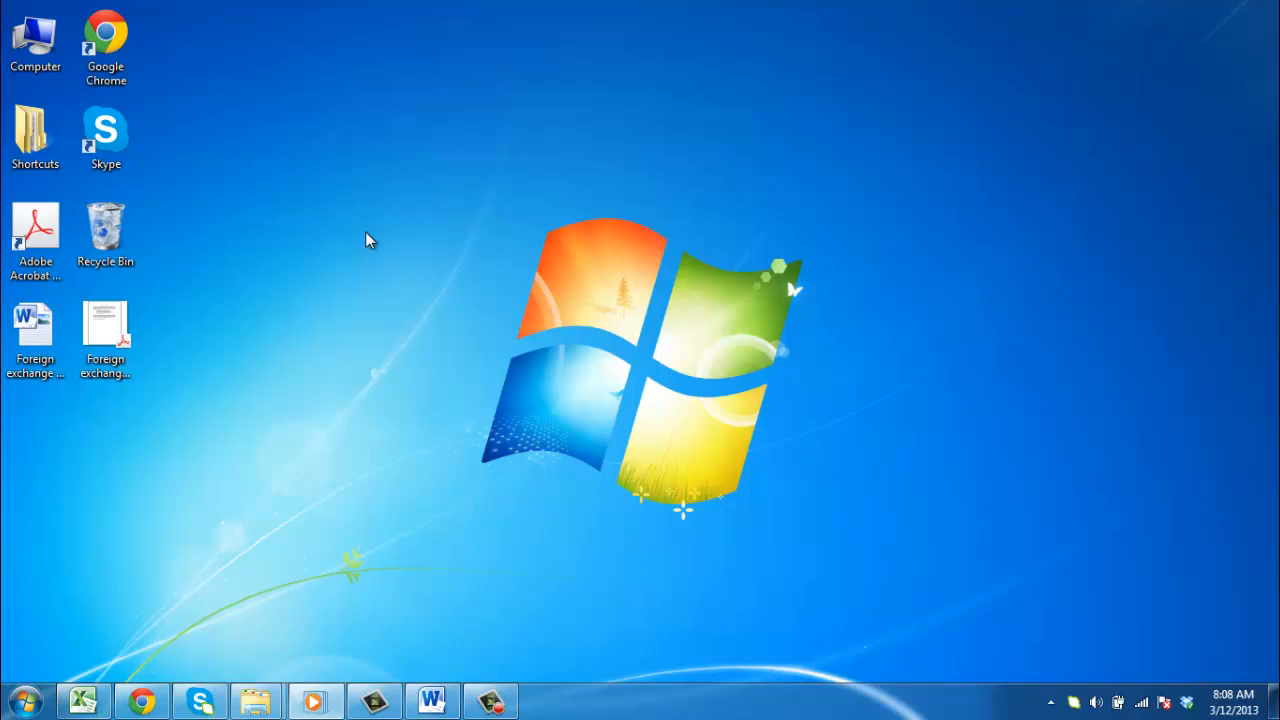
- Open 'Foreign exchange market.pdf' from the desktop in Acrobat
{"action": "left_click", "coordinate": [105, 330]}
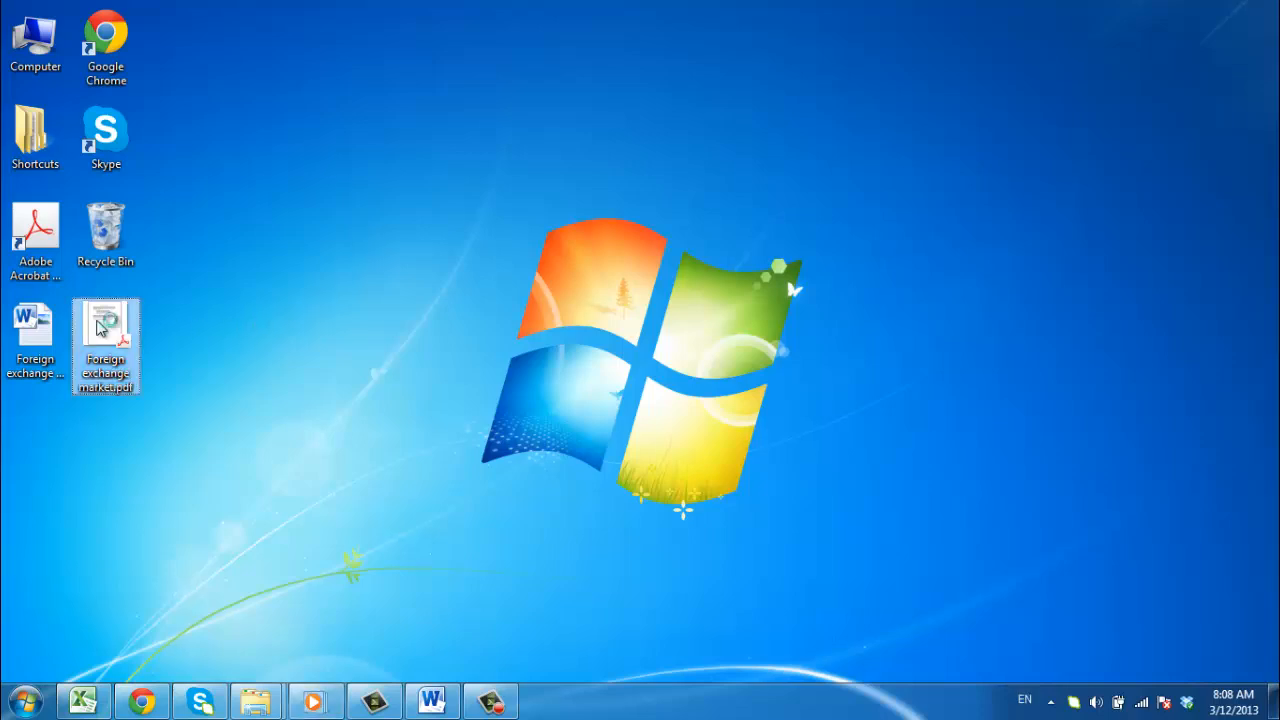
{"action": "double_click", "coordinate": [105, 340]}
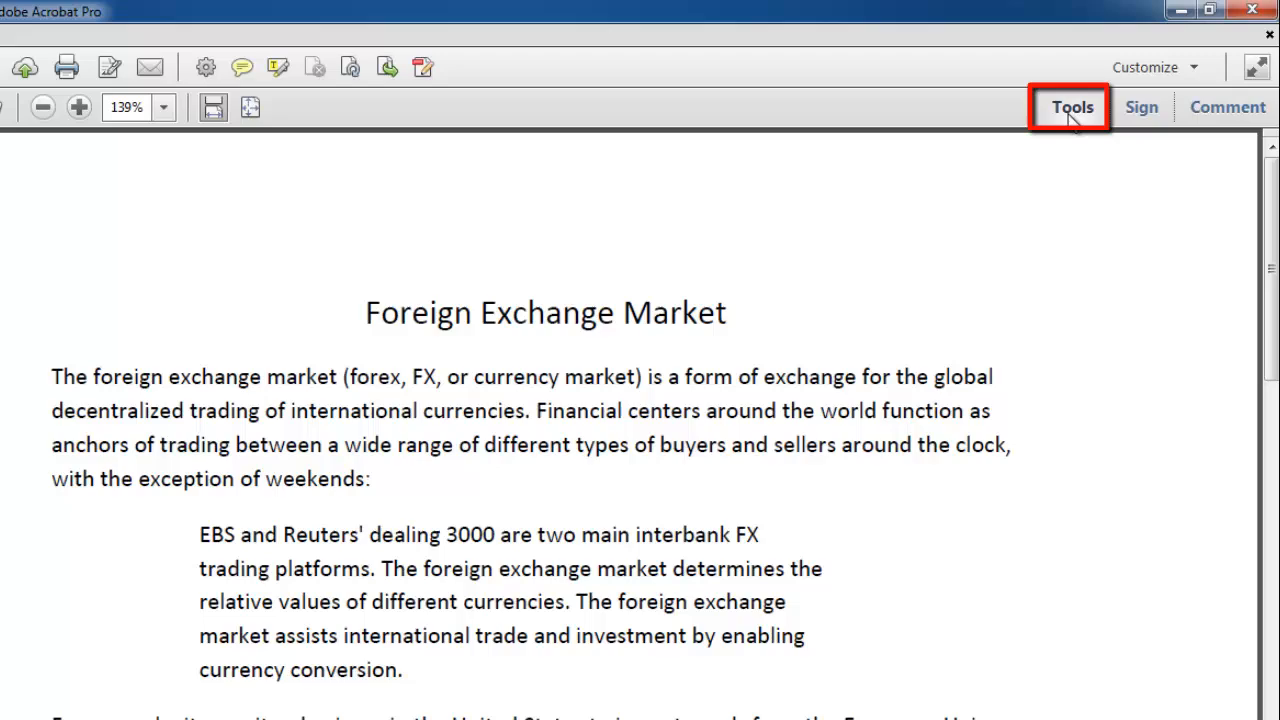
- Choose Add Watermark from the Watermark menu under Tools > Pages
{"action": "left_click", "coordinate": [1071, 107]}
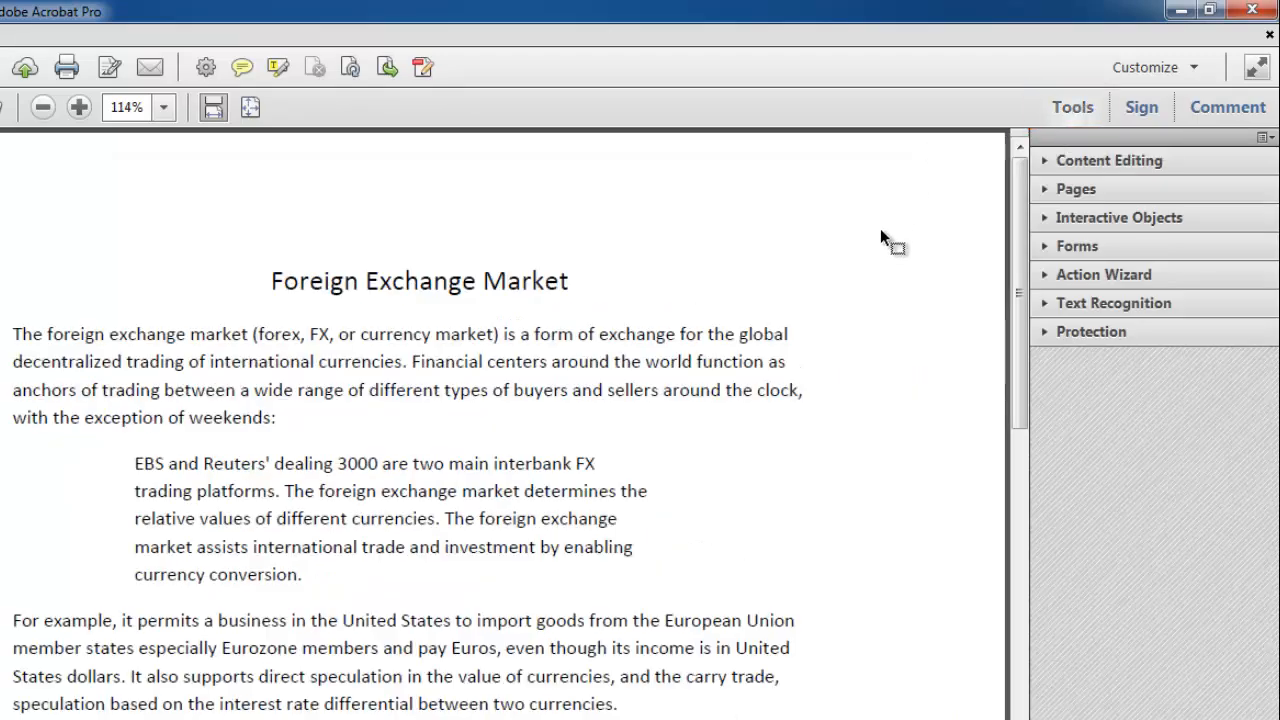
{"action": "left_click", "coordinate": [1076, 189]}
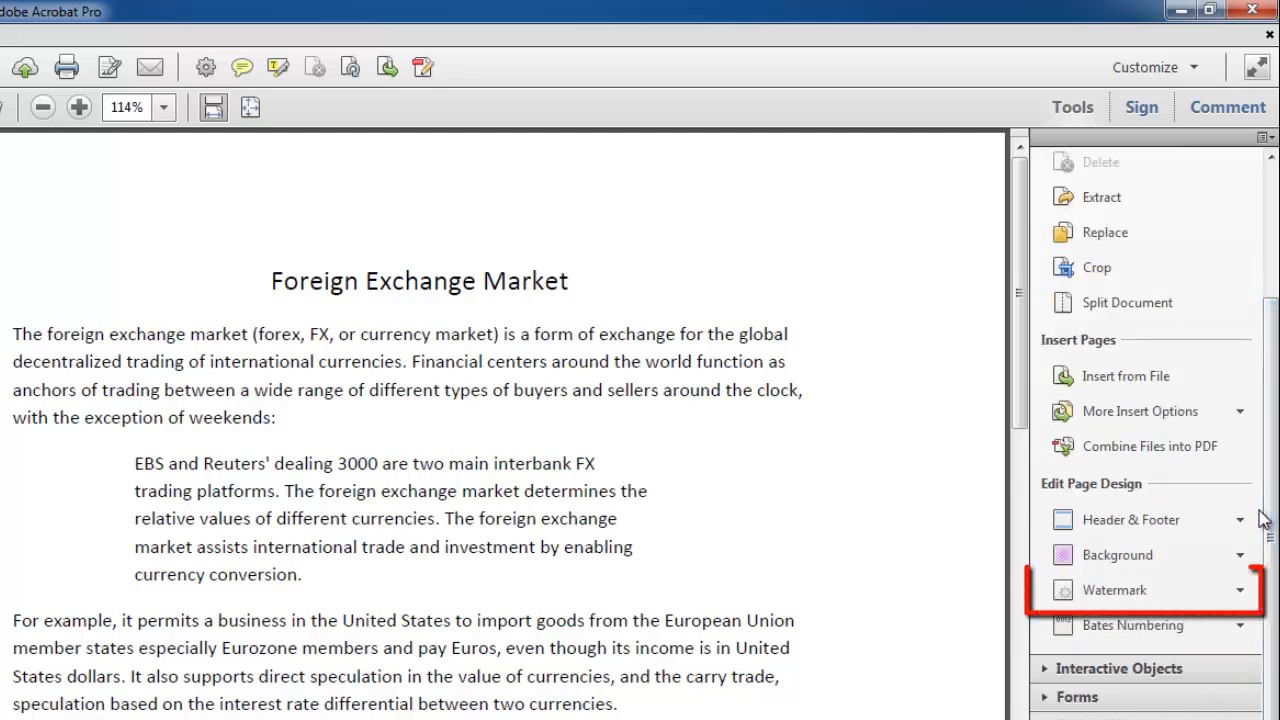
{"action": "left_click", "coordinate": [1114, 589]}
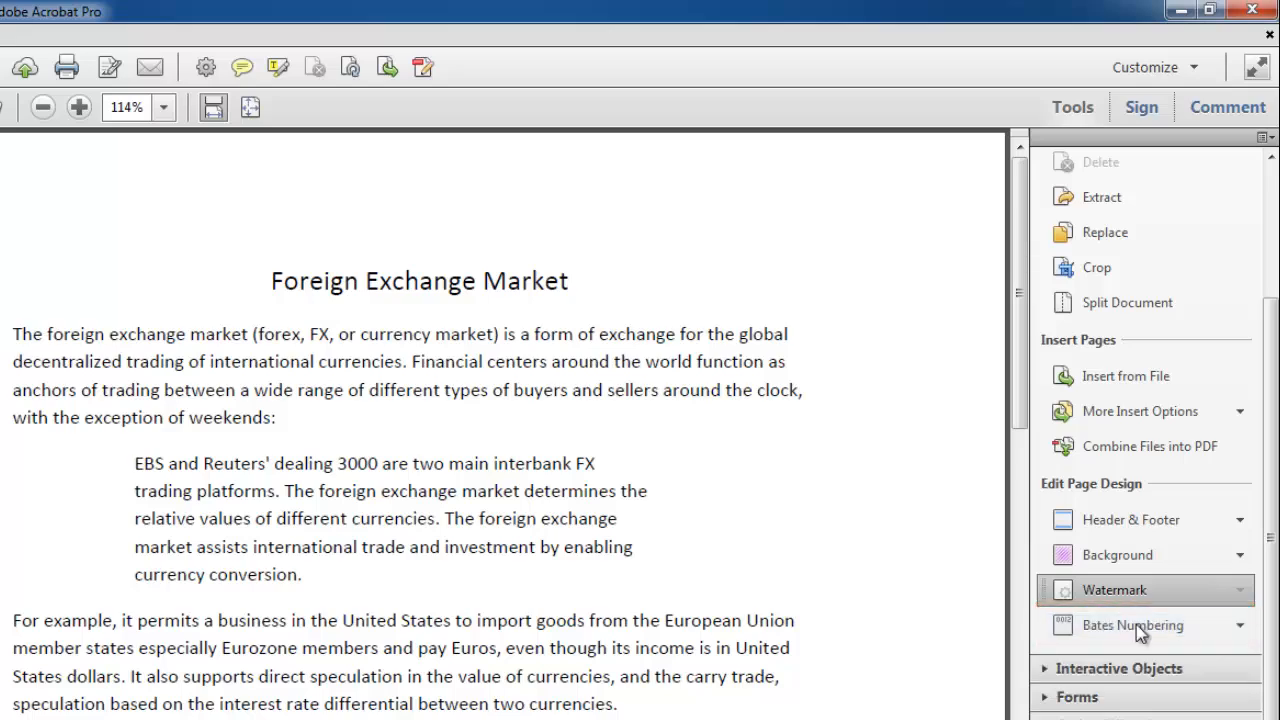
{"action": "left_click", "coordinate": [1114, 589]}
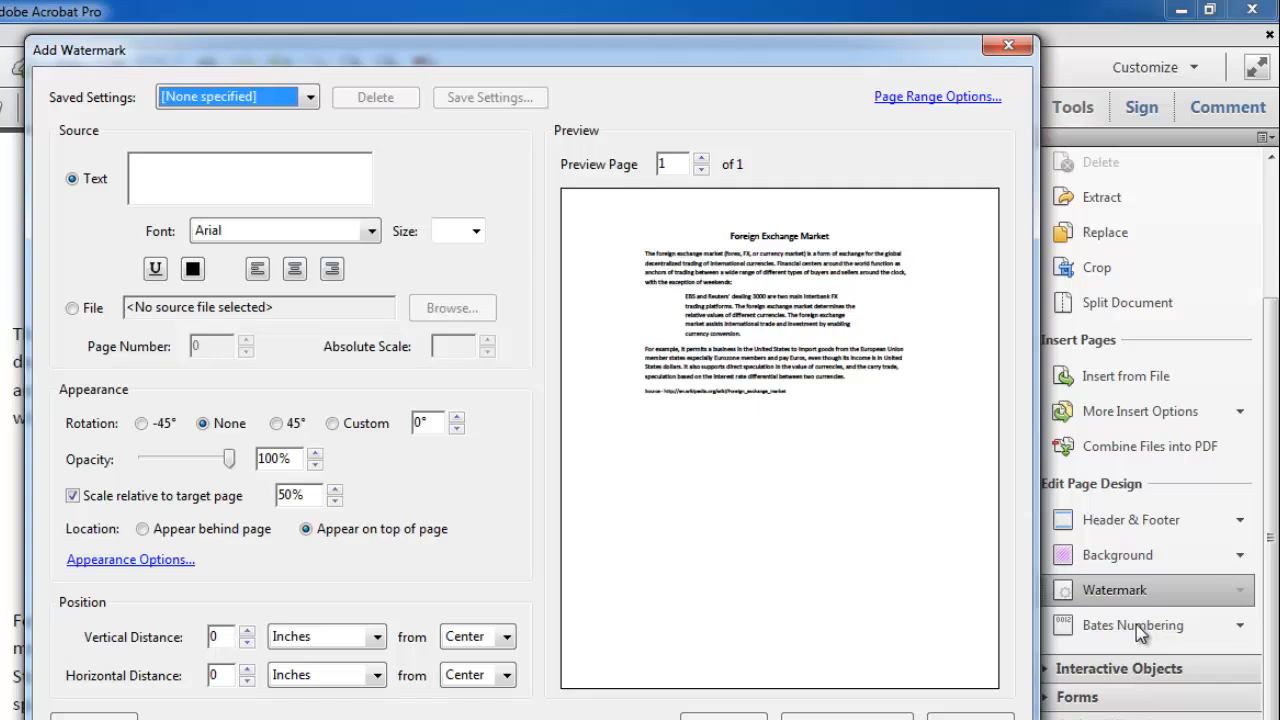
- Enter 'test' as the watermark text
{"action": "left_click", "coordinate": [250, 177]}
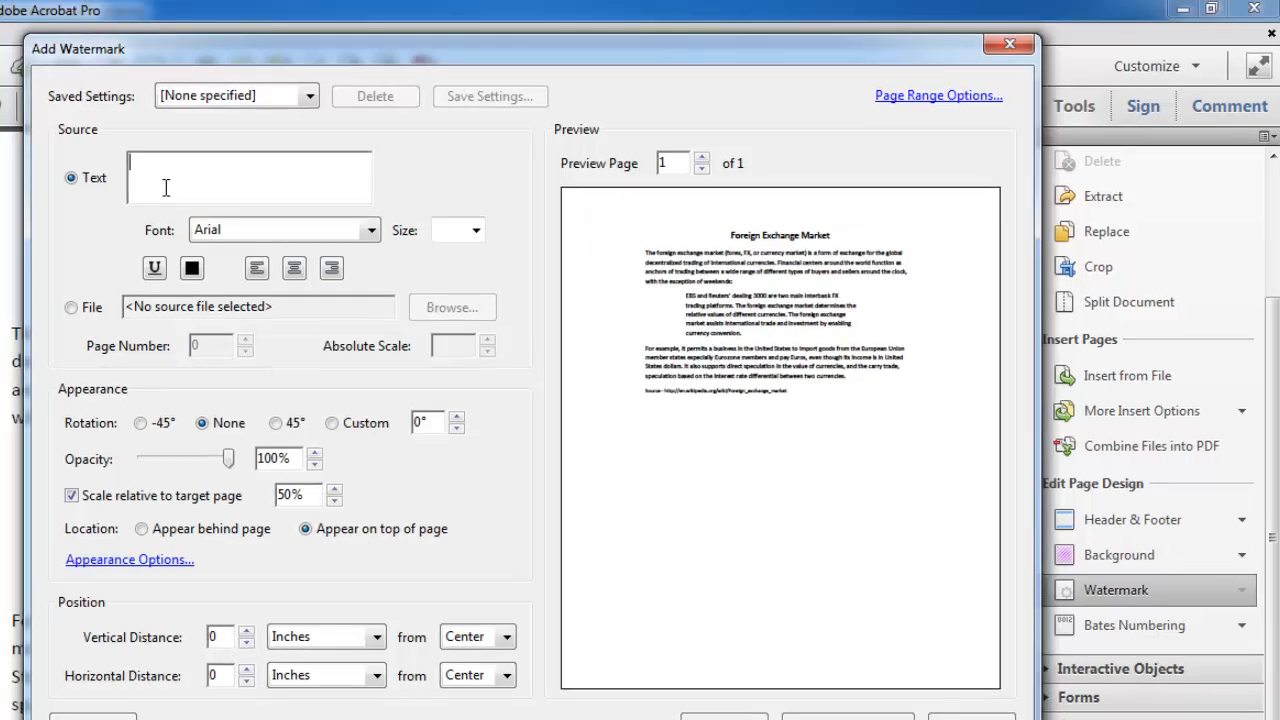
{"action": "type", "text": "test"}
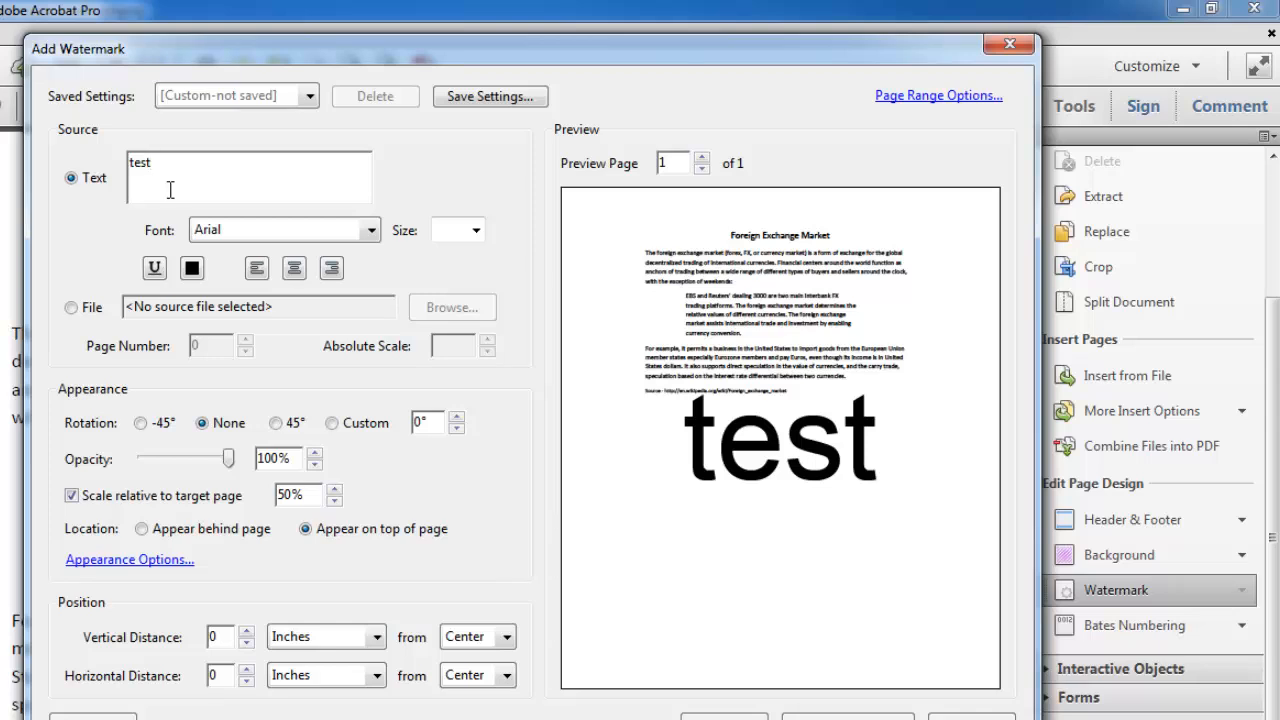
{"action": "left_click", "coordinate": [150, 161]}
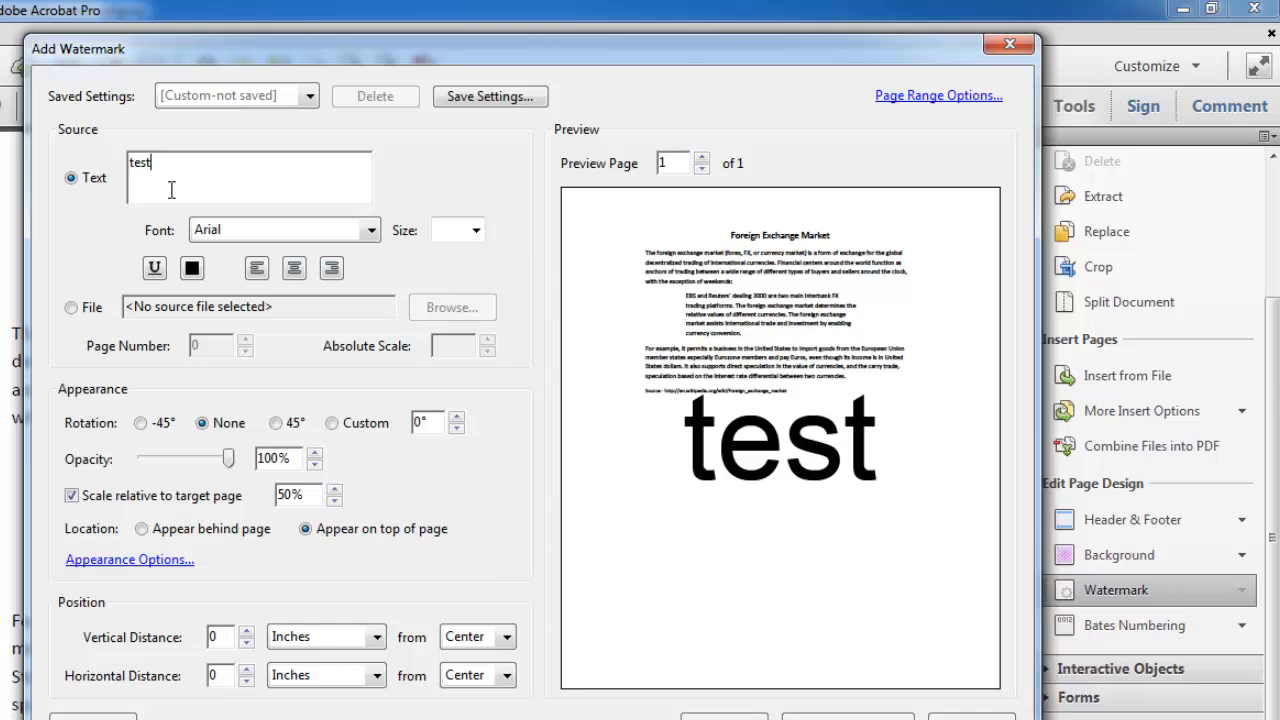
{"action": "left_click", "coordinate": [450, 229]}
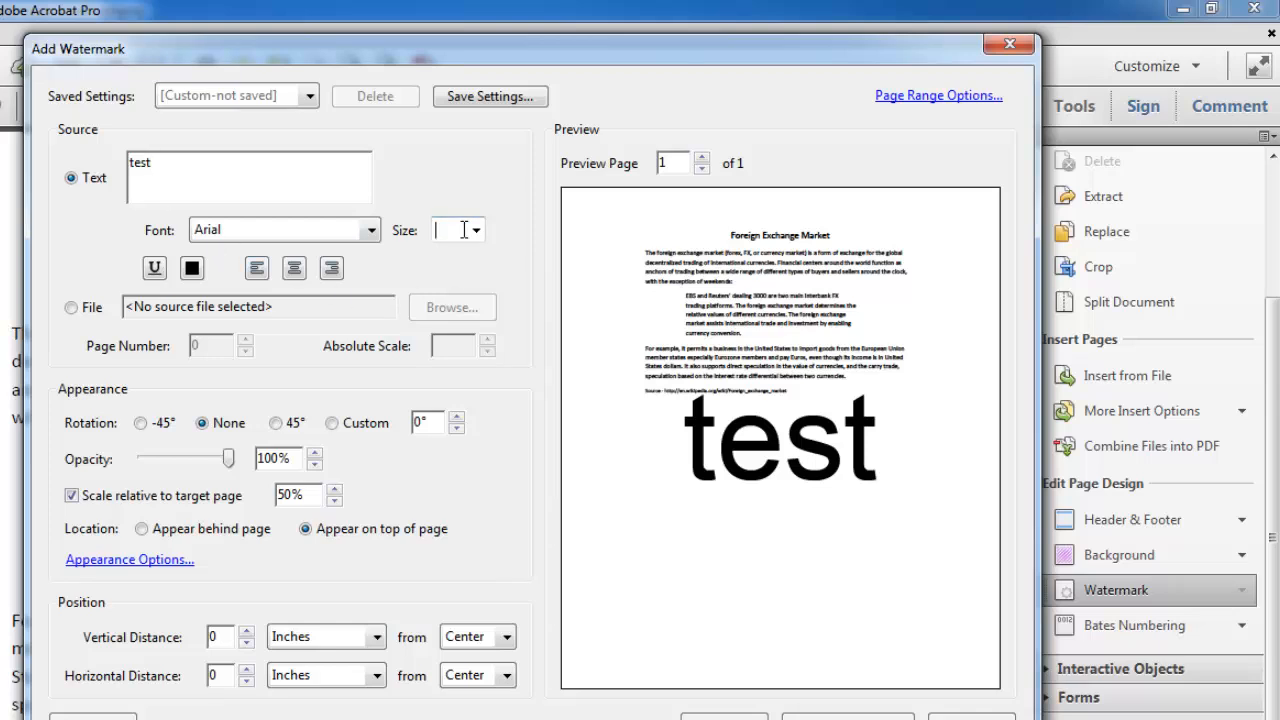
- Give the watermark size 250 and apply it to the page
{"action": "type", "text": "250"}
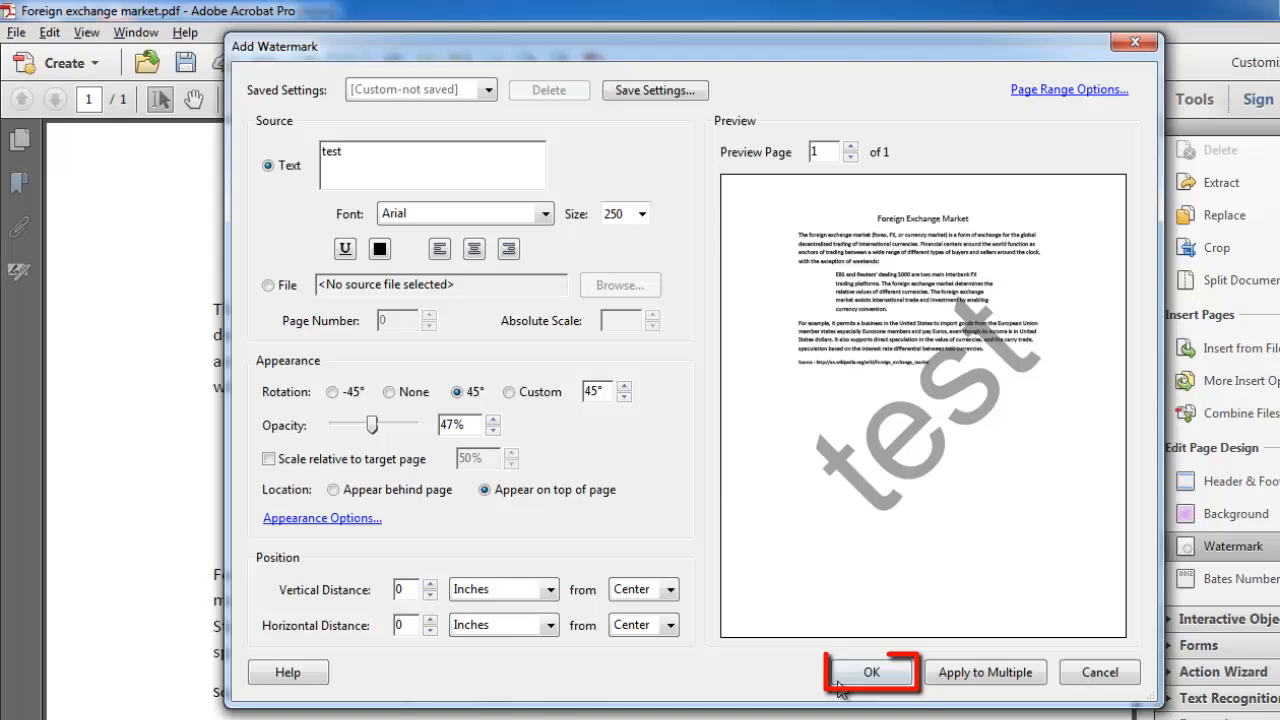
{"action": "left_click", "coordinate": [870, 672]}
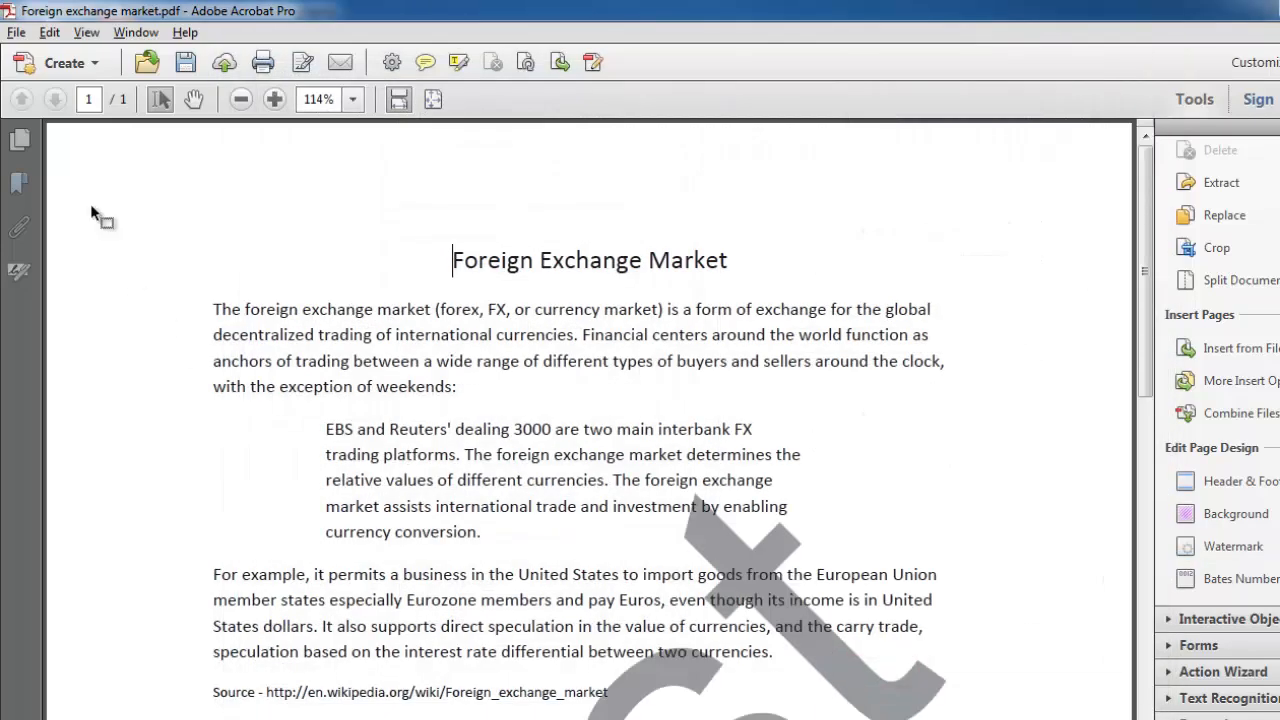
{"action": "scroll", "scroll_direction": "down", "scroll_amount": 3}
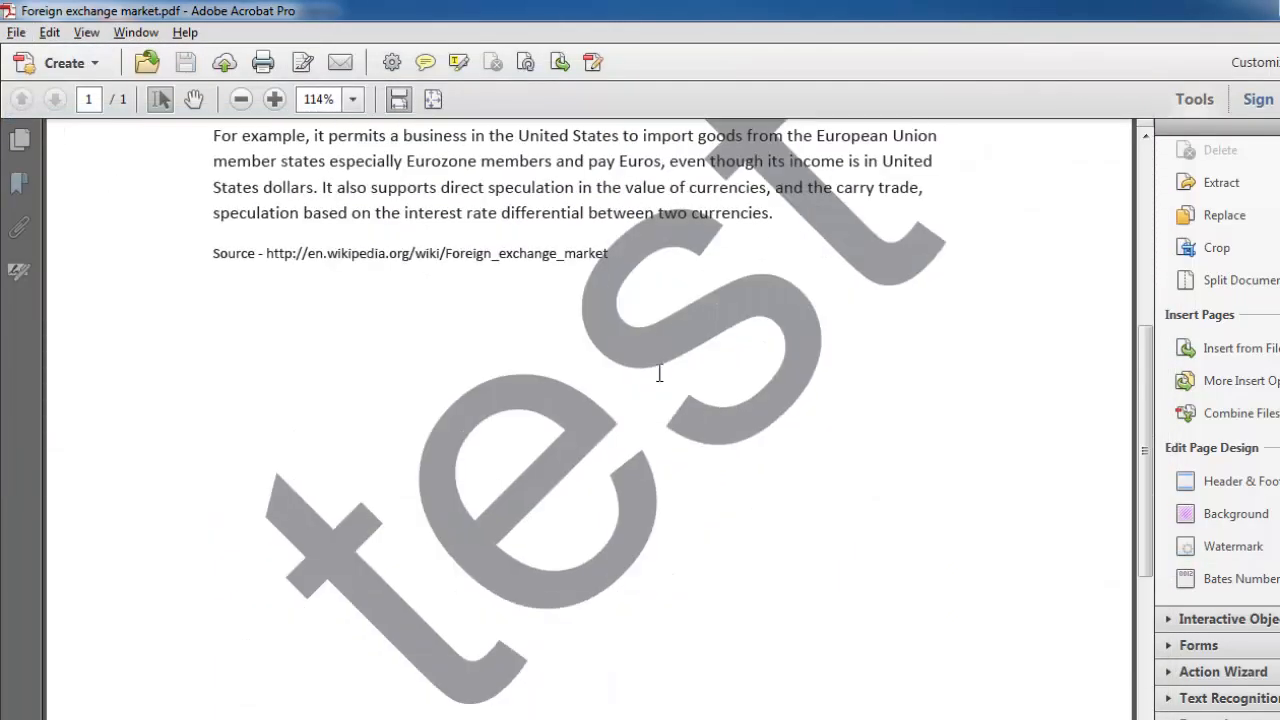